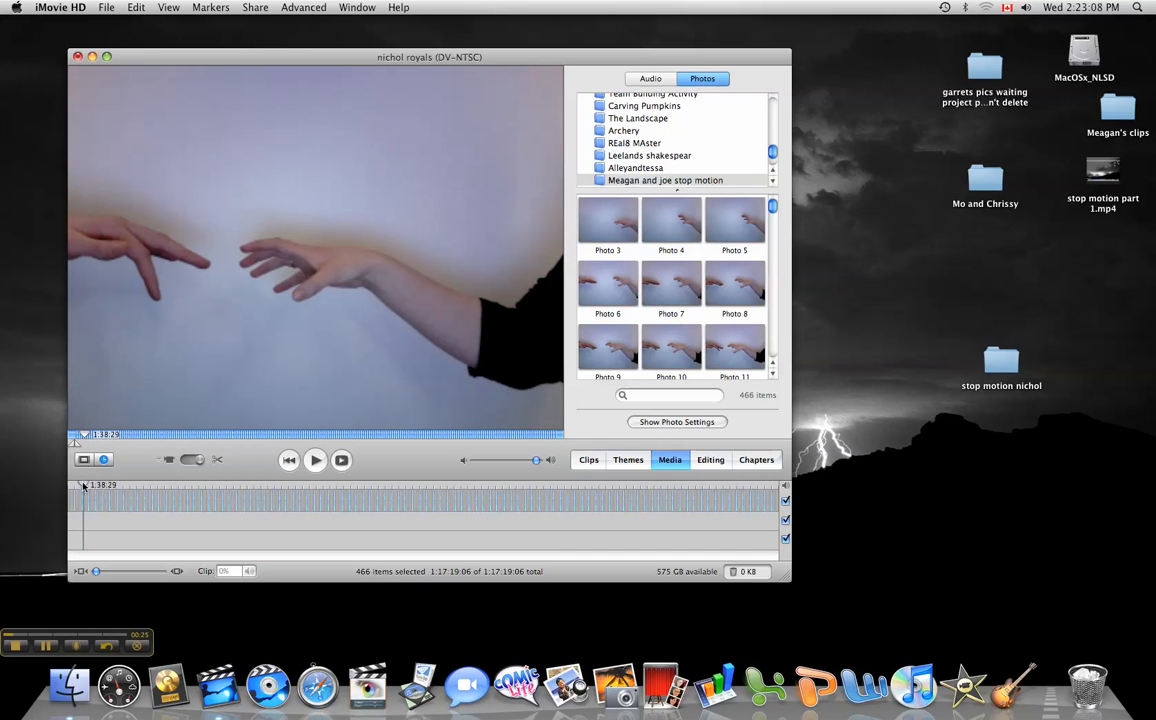
# Step: Preview the movie briefly and inspect a photo clip's Clip Info without changing it
pyautogui.click(316, 460)
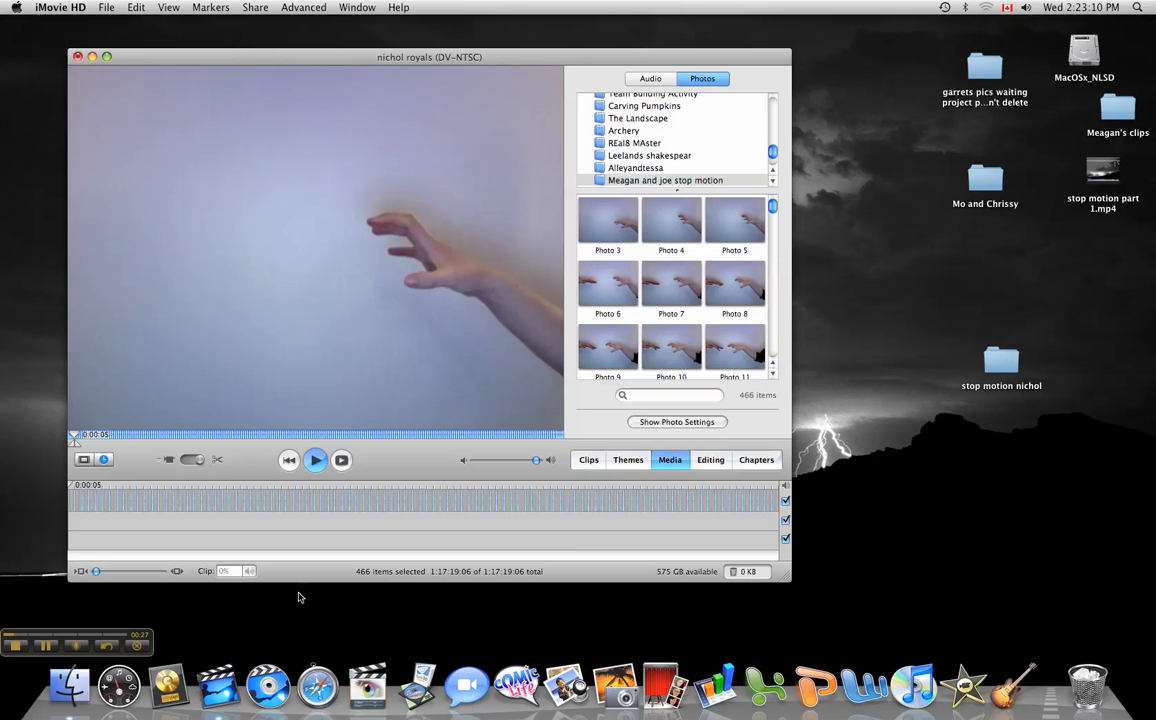
pyautogui.click(316, 460)
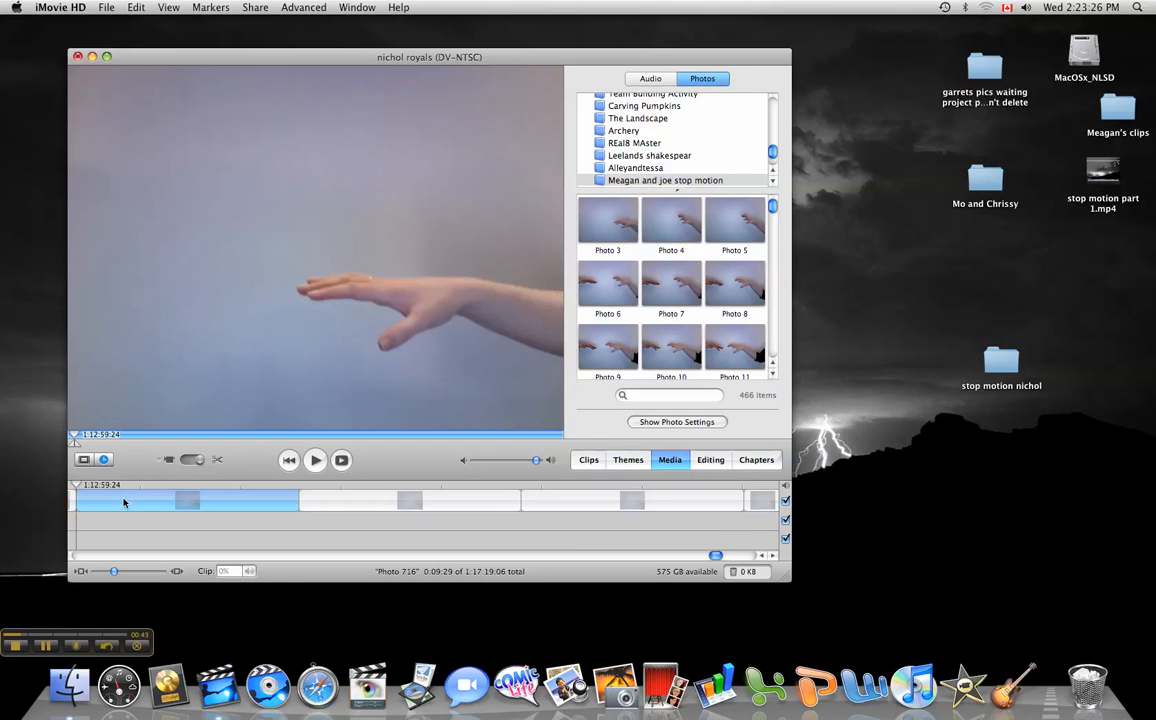
pyautogui.doubleClick(184, 500)
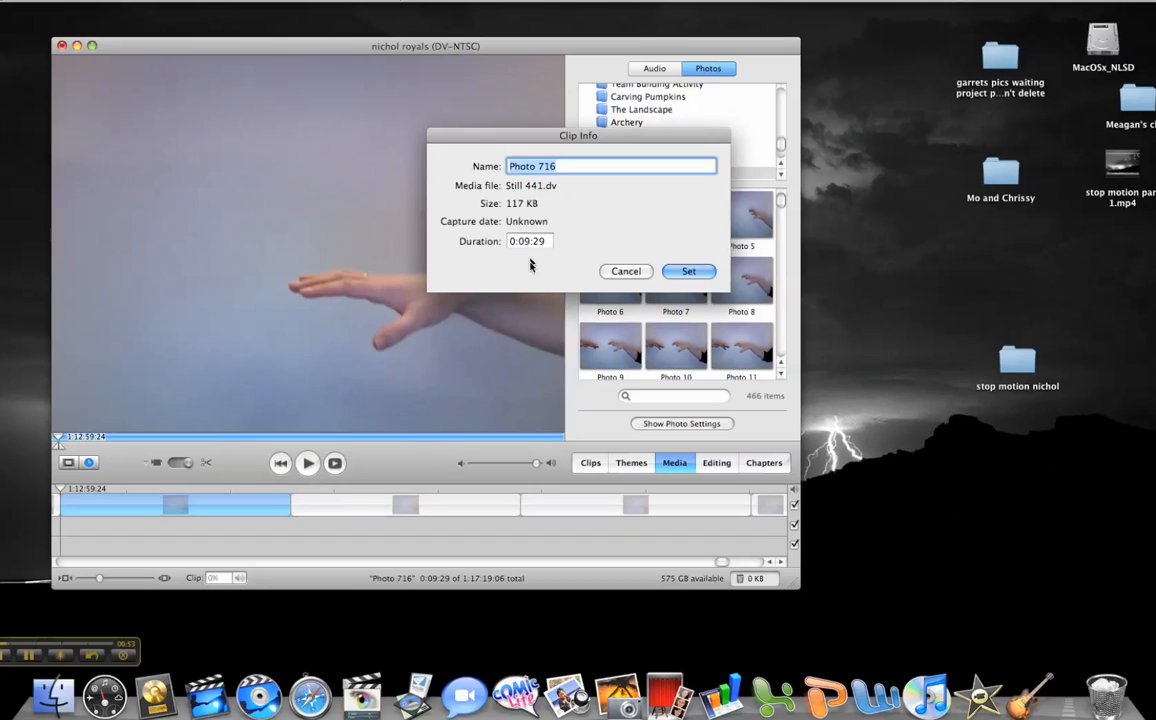
pyautogui.click(626, 272)
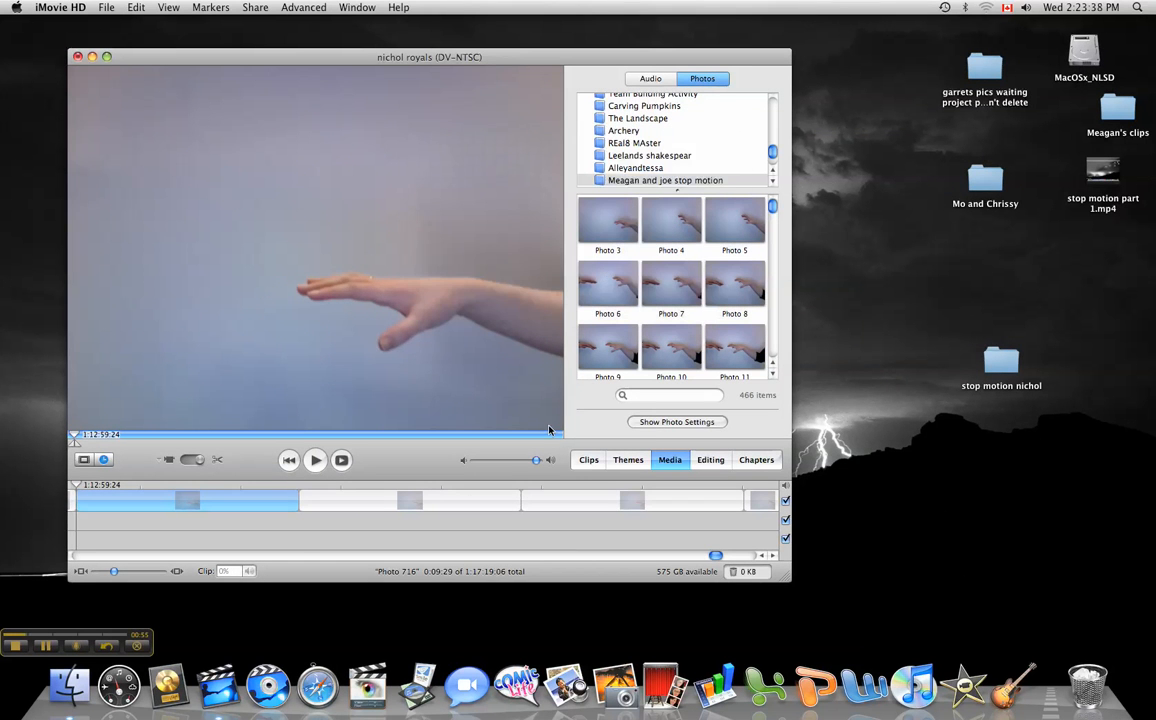
# Step: Delete all photo clips from the timeline and bring up Photo Settings
pyautogui.click(470, 500)
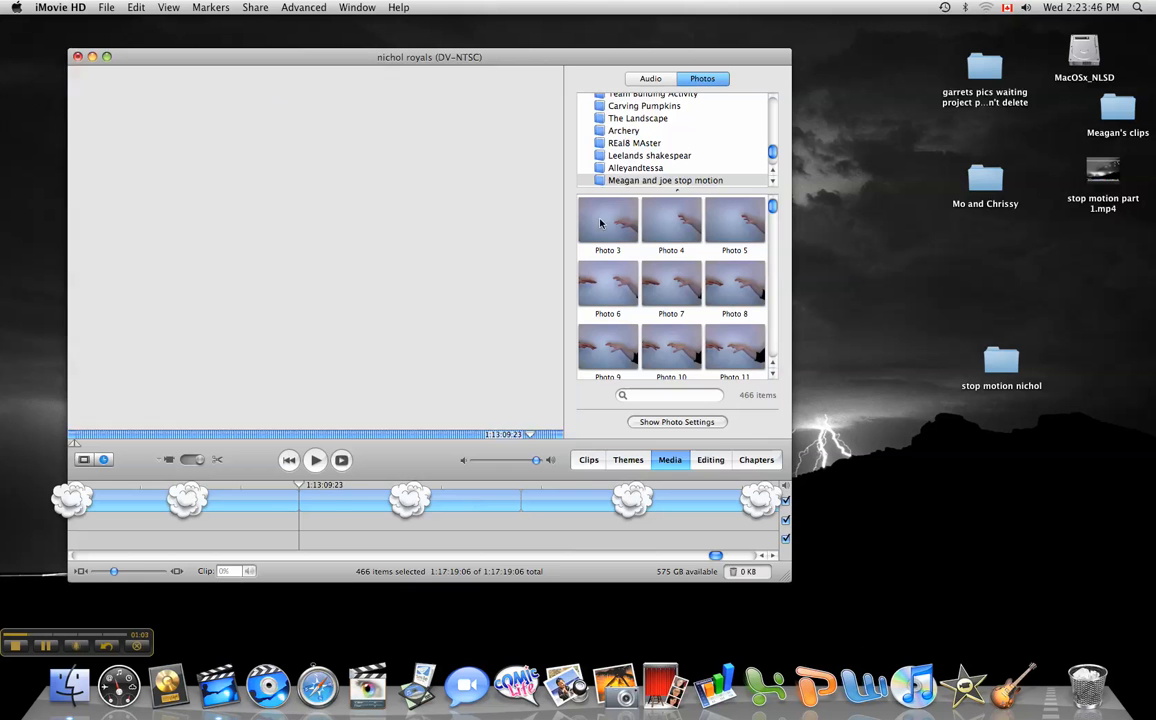
pyautogui.click(608, 220)
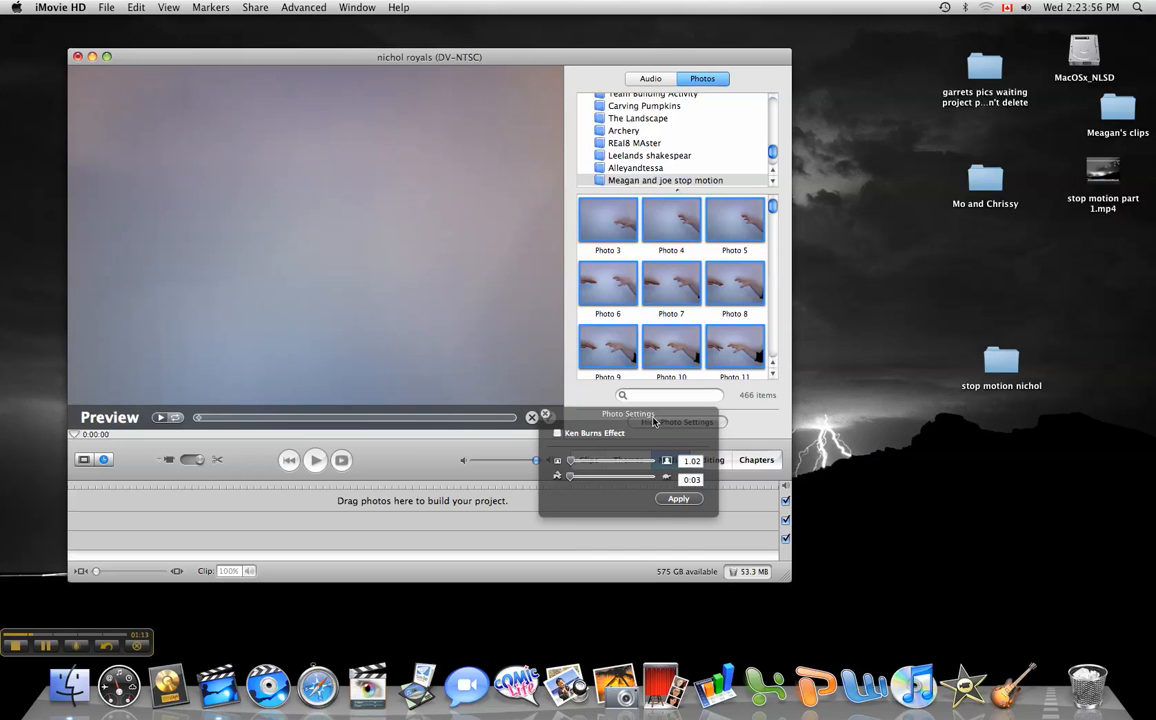
# Step: Apply the new photo duration and re-add all 466 hand photos to the timeline
pyautogui.click(678, 500)
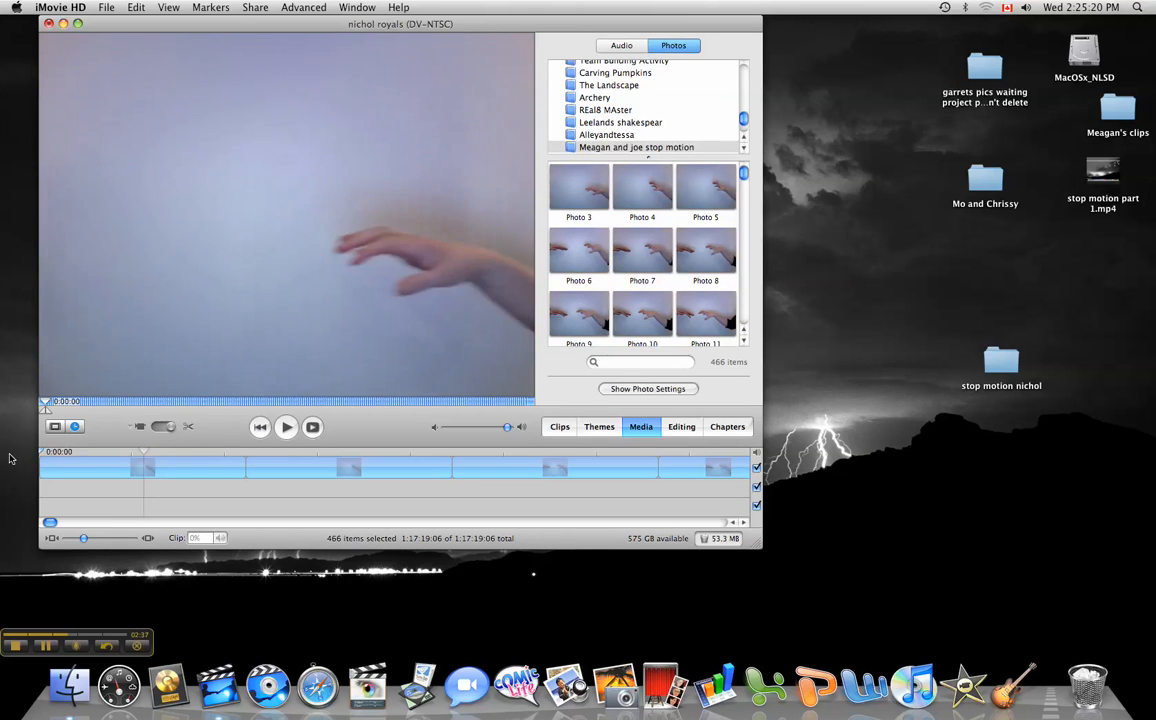
# Step: Give the Photo 4 clip a 5-frame duration in Clip Info and confirm it
pyautogui.click(286, 428)
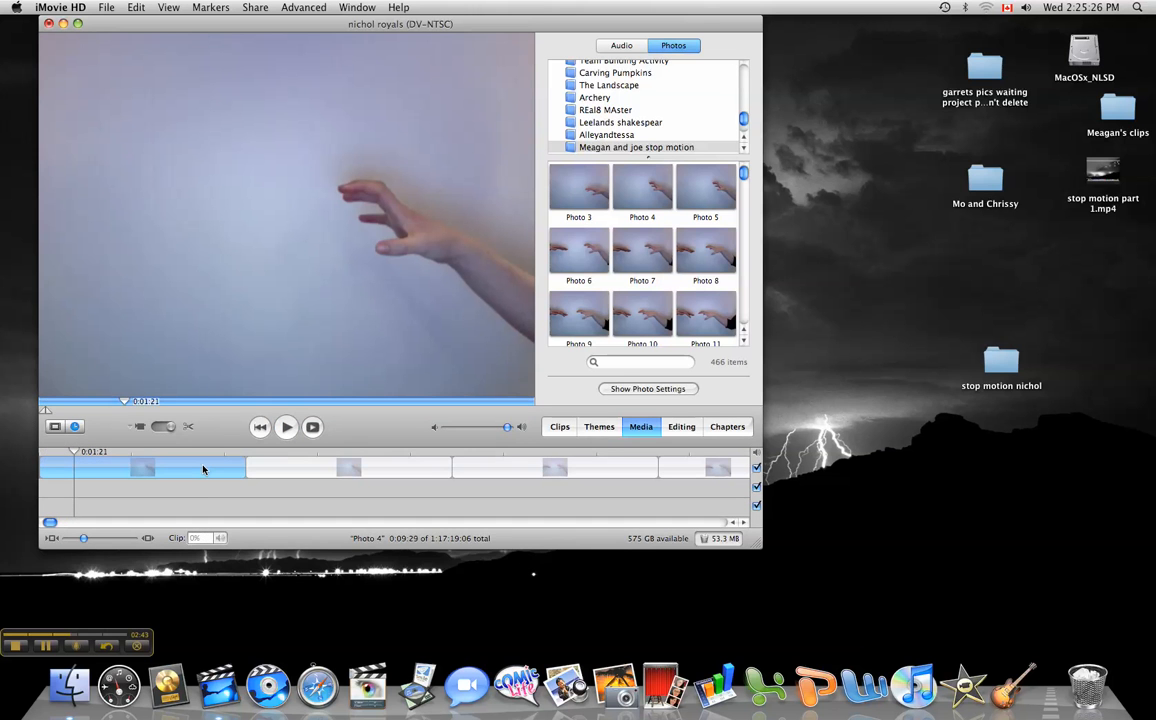
pyautogui.doubleClick(142, 468)
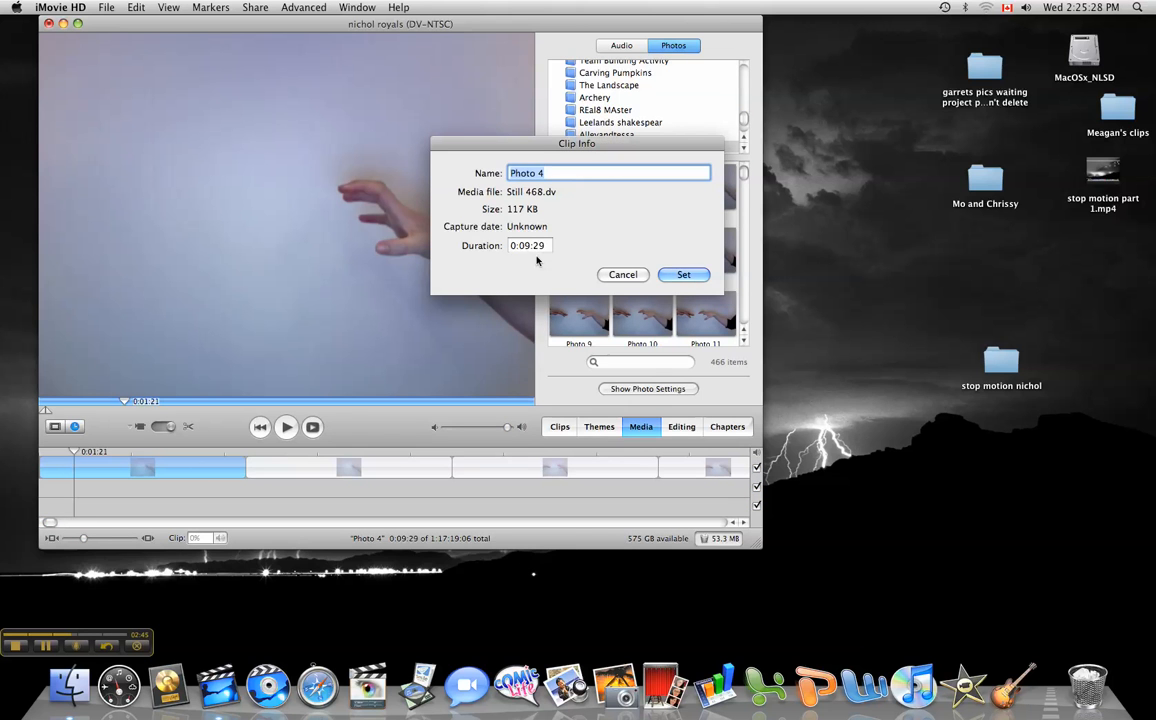
pyautogui.click(528, 244)
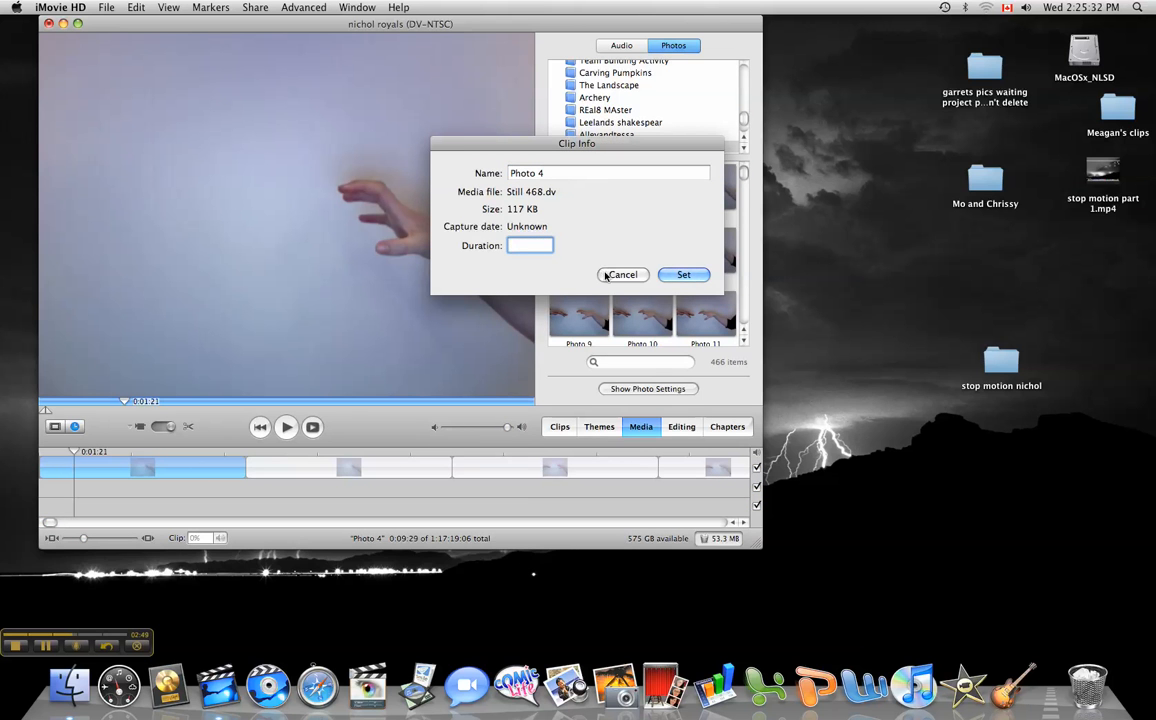
pyautogui.write('5')
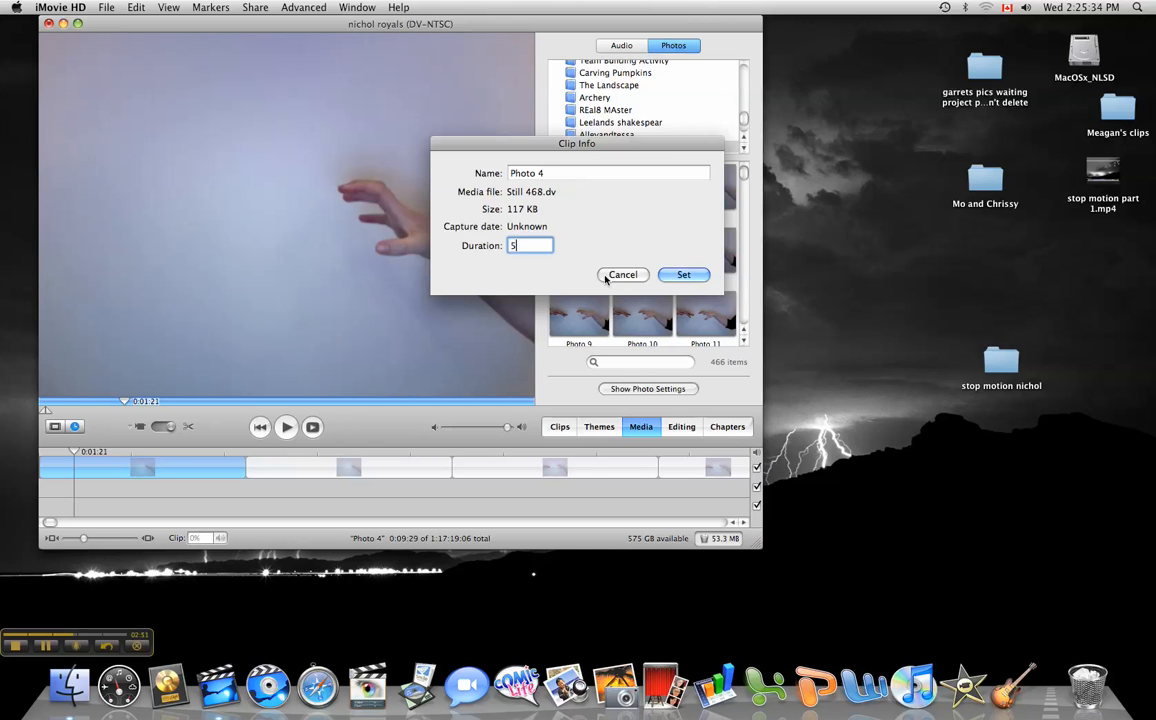
pyautogui.click(684, 274)
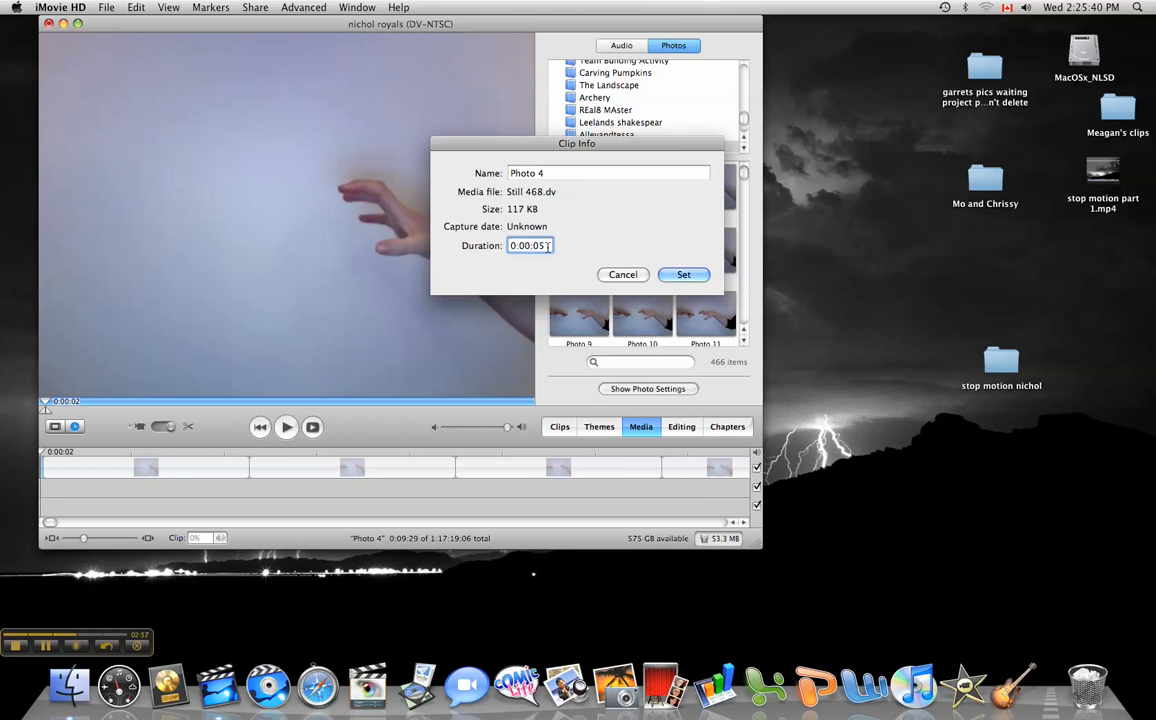
pyautogui.click(684, 274)
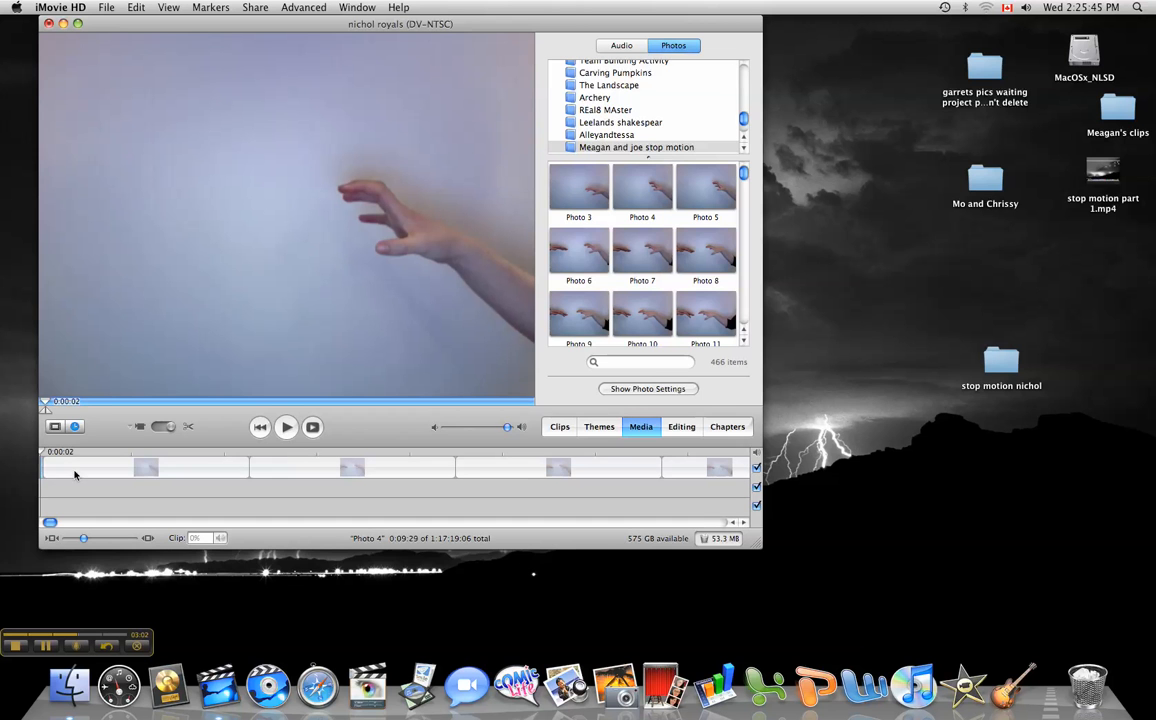
# Step: Set Photos 5, 6 and 7 to 5-frame durations one by one
pyautogui.doubleClick(144, 468)
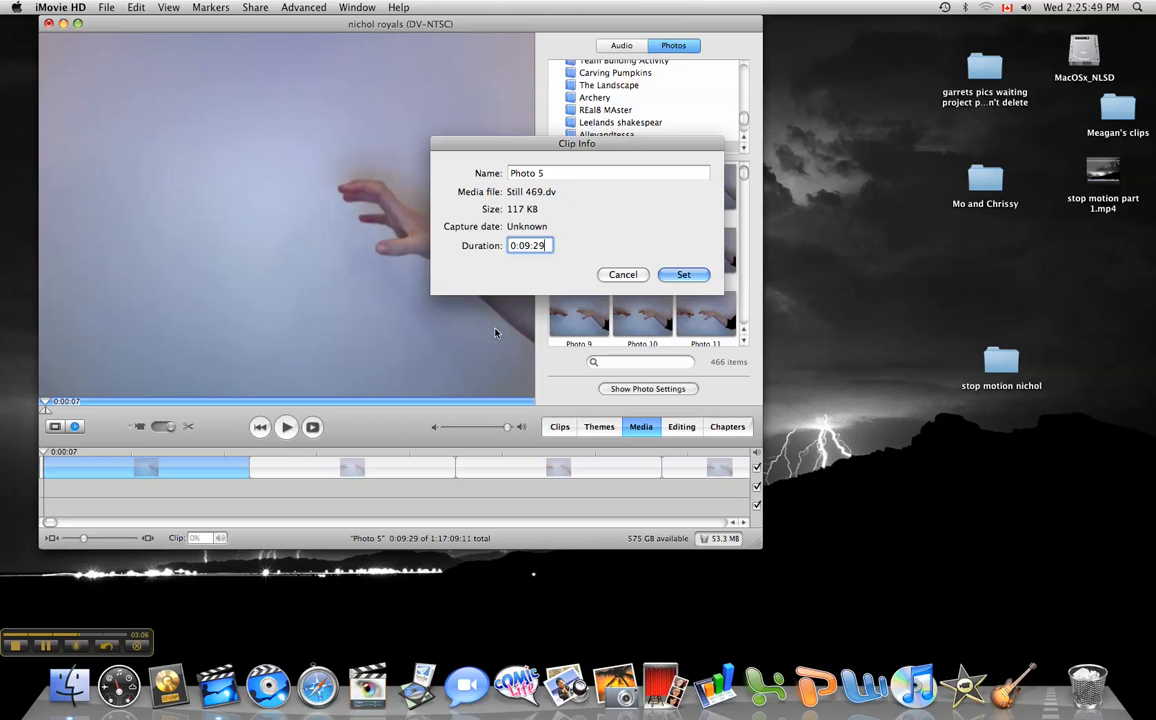
pyautogui.write('5')
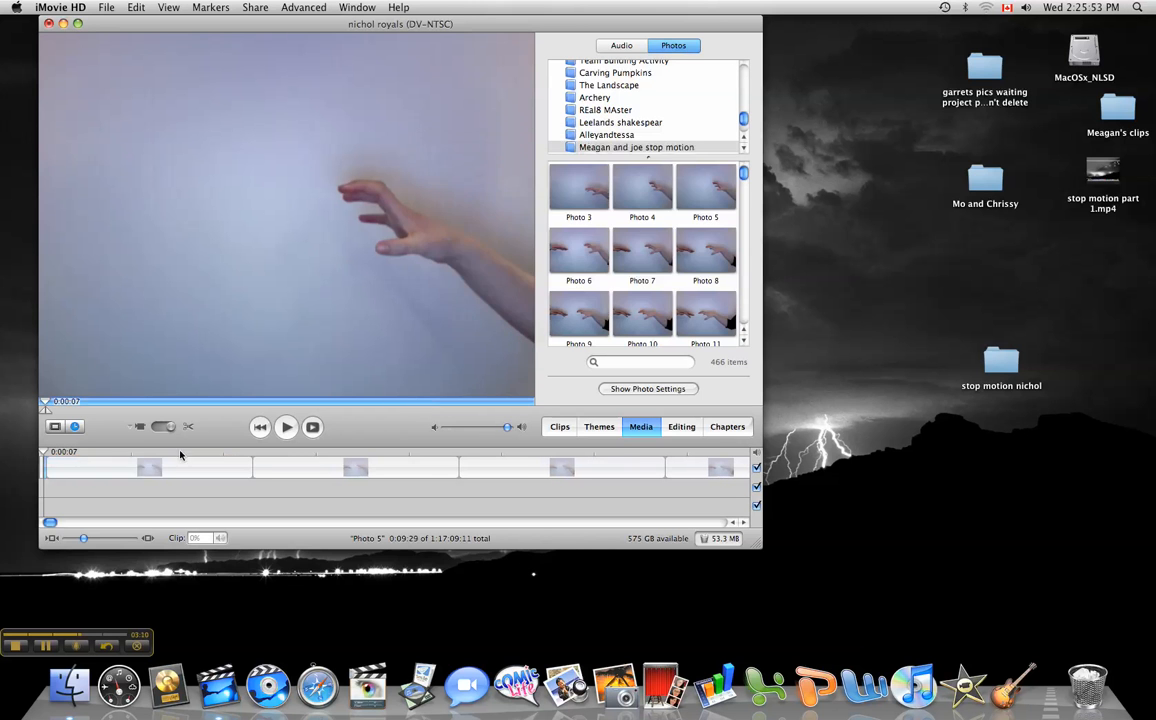
pyautogui.doubleClick(148, 468)
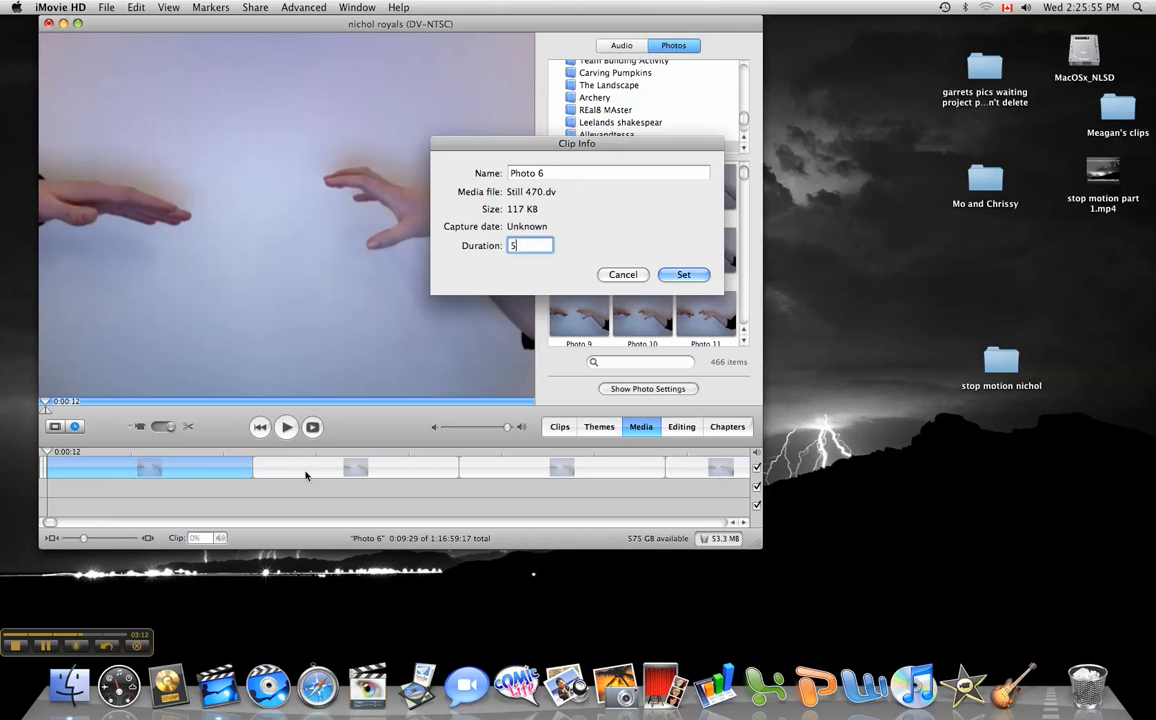
pyautogui.click(684, 274)
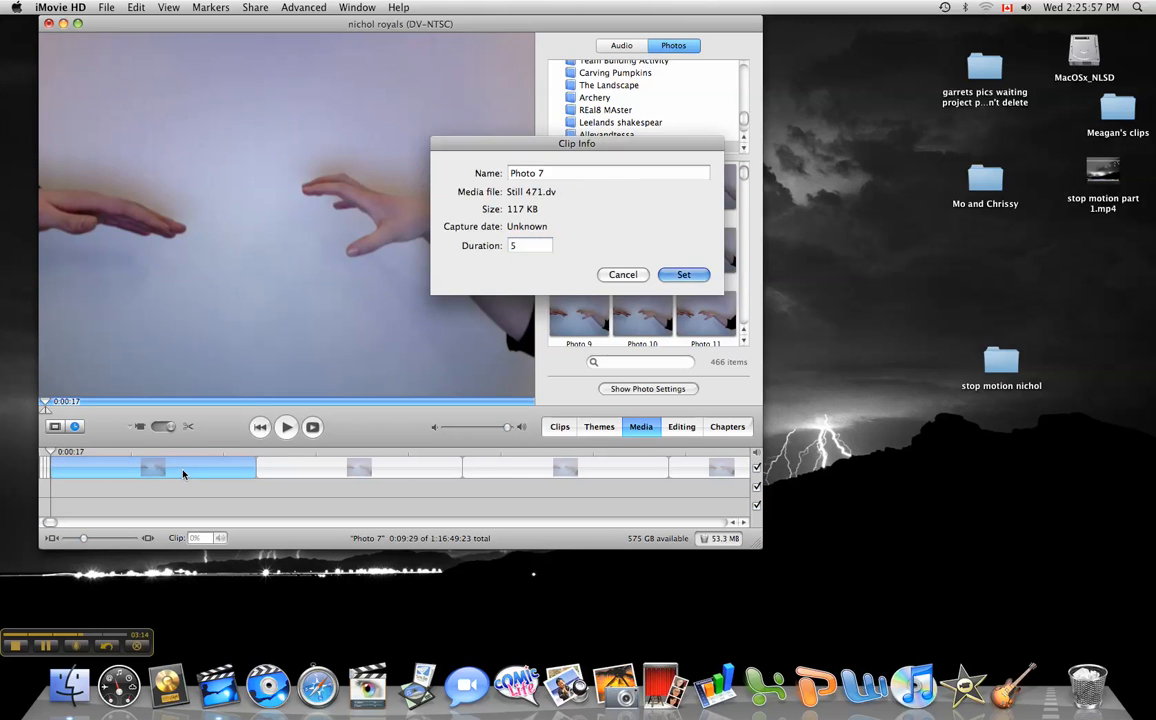
pyautogui.click(684, 274)
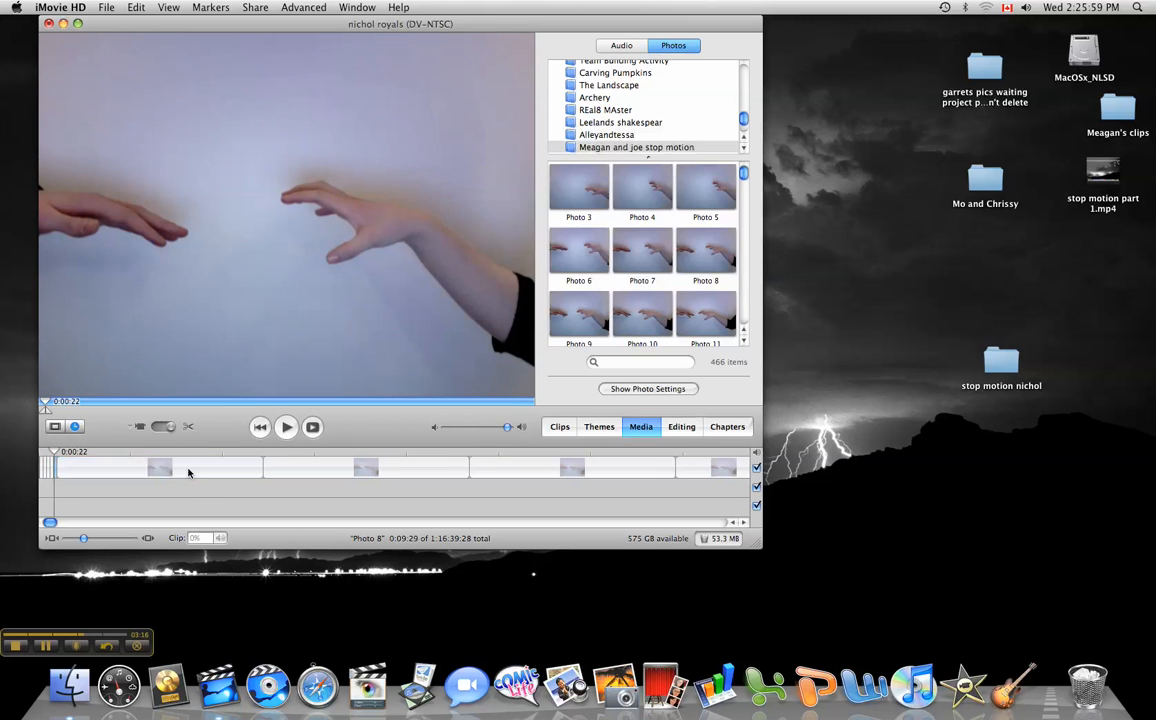
# Step: Set Photo 10 and the following clips through Photo 23 to 5 frames each
pyautogui.doubleClick(160, 468)
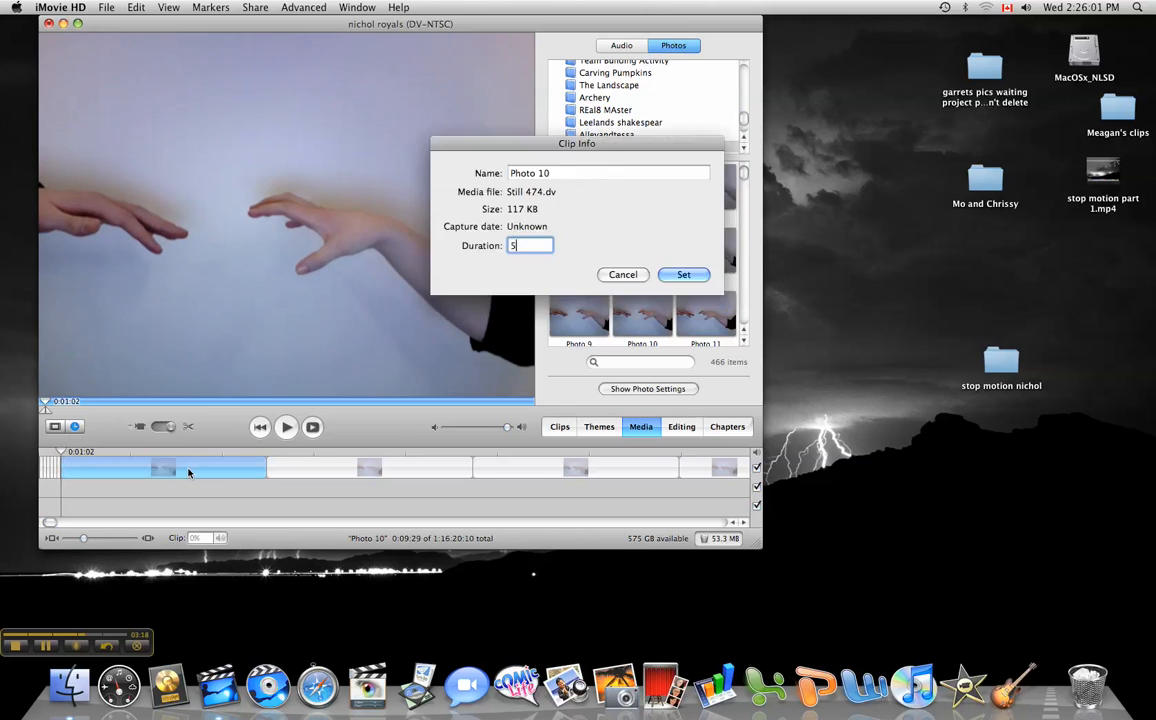
pyautogui.click(684, 274)
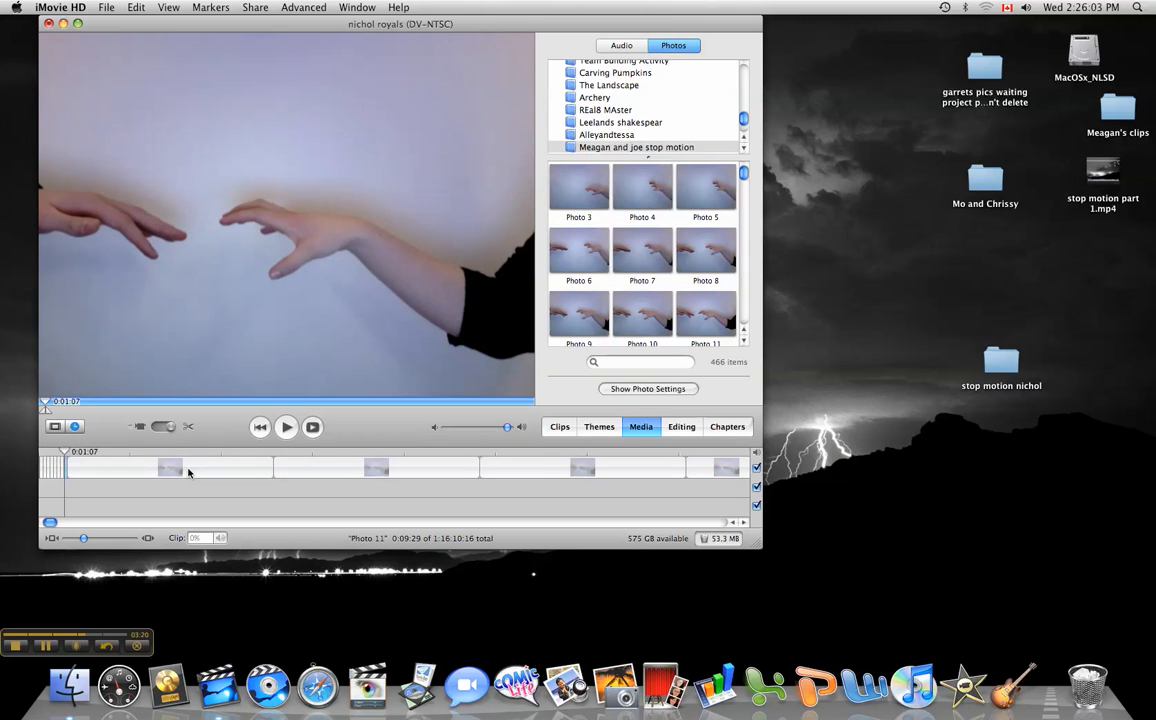
pyautogui.doubleClick(170, 468)
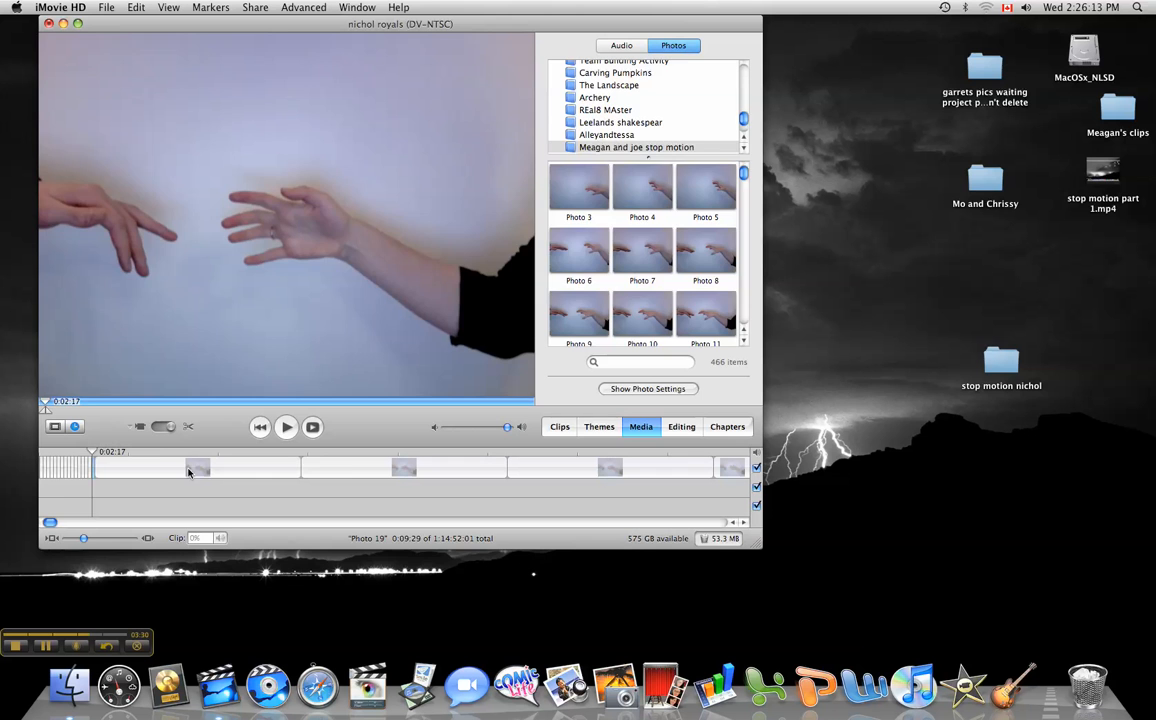
pyautogui.doubleClick(196, 468)
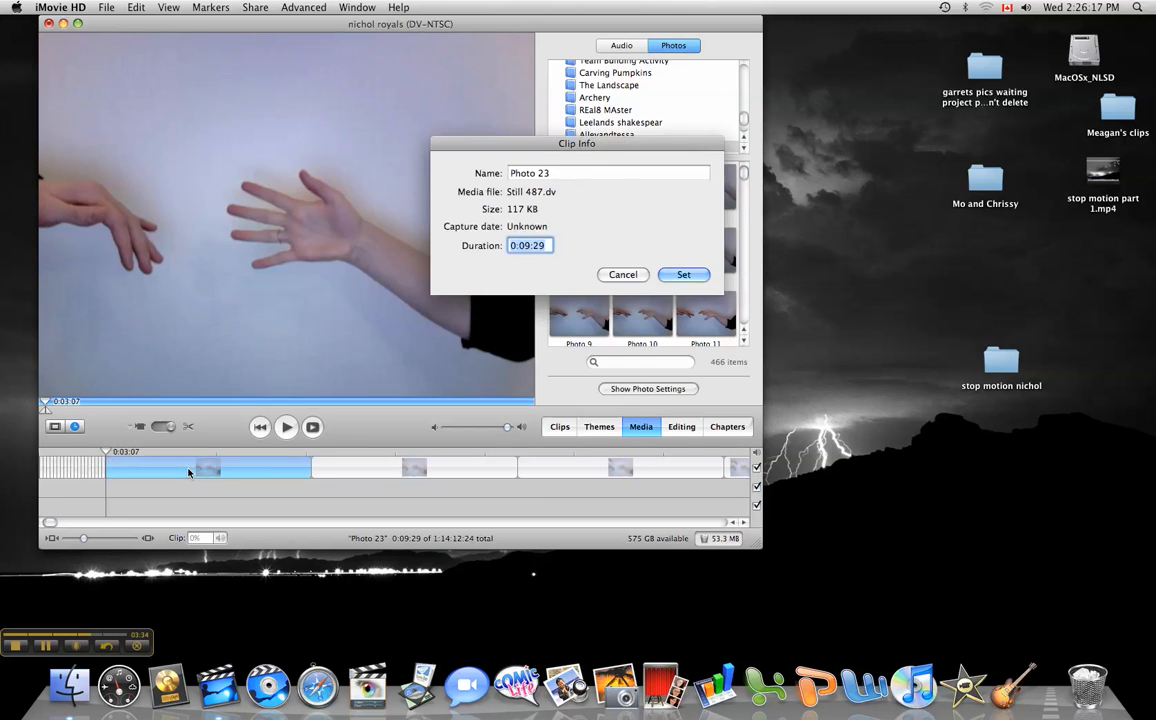
pyautogui.click(684, 274)
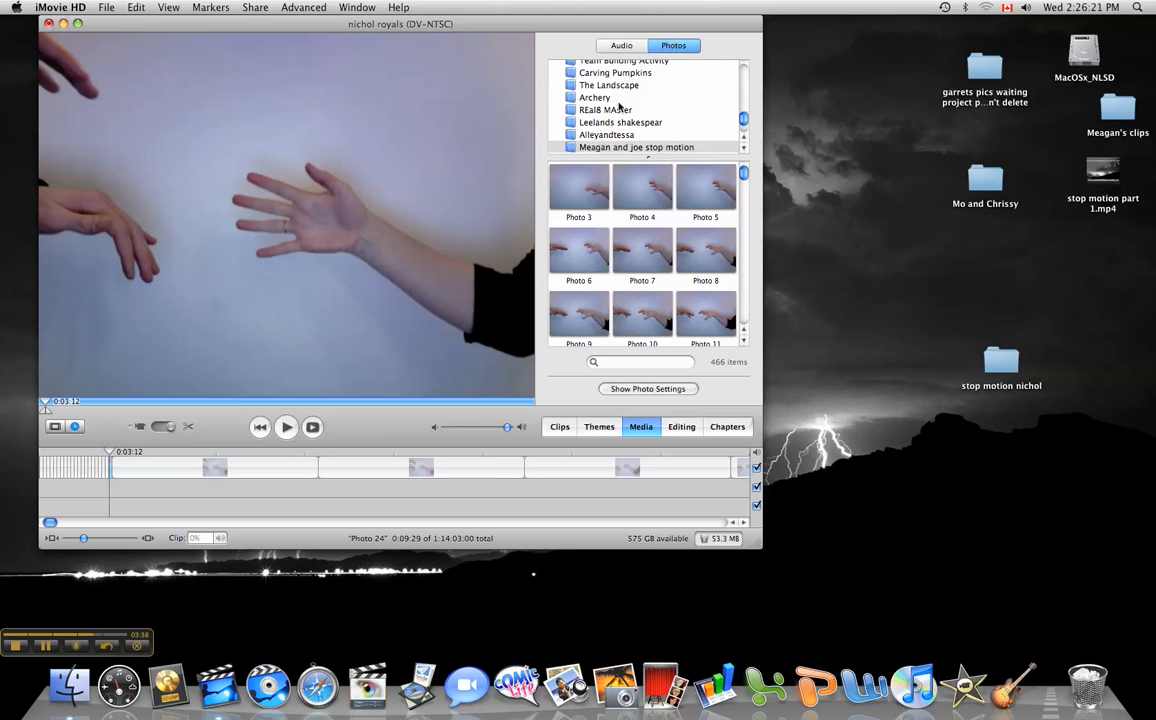
# Step: Add a song from the iTunes Library as the movie's audio track
pyautogui.click(620, 44)
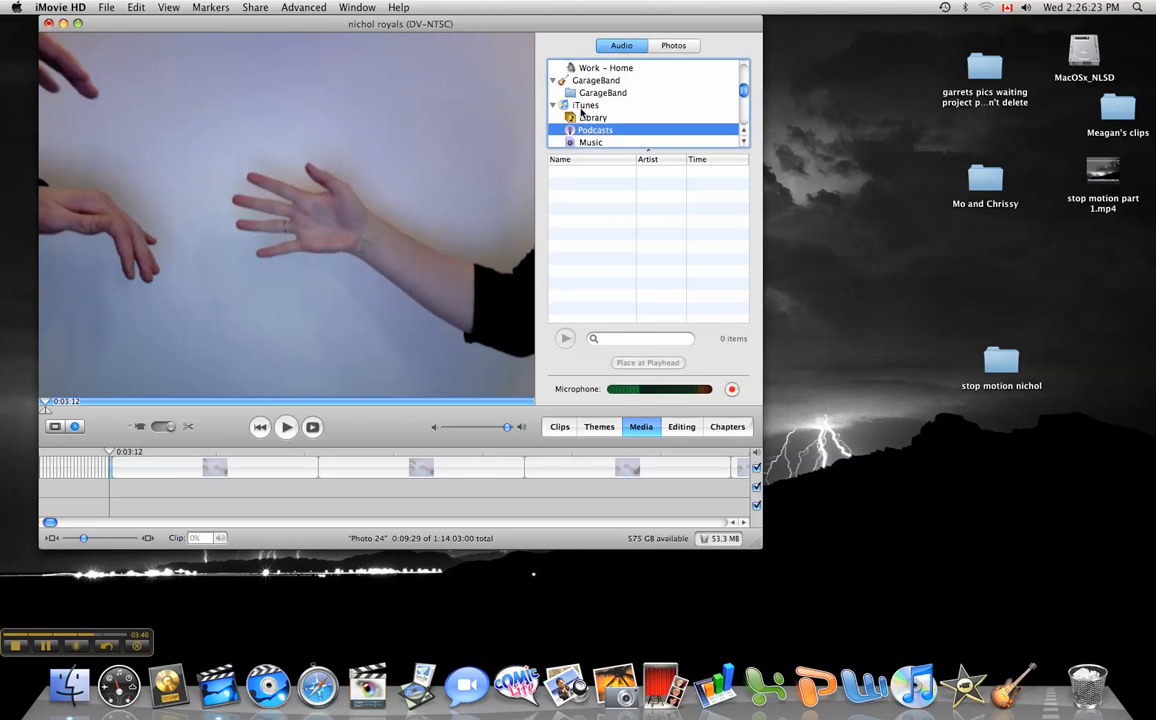
pyautogui.click(592, 116)
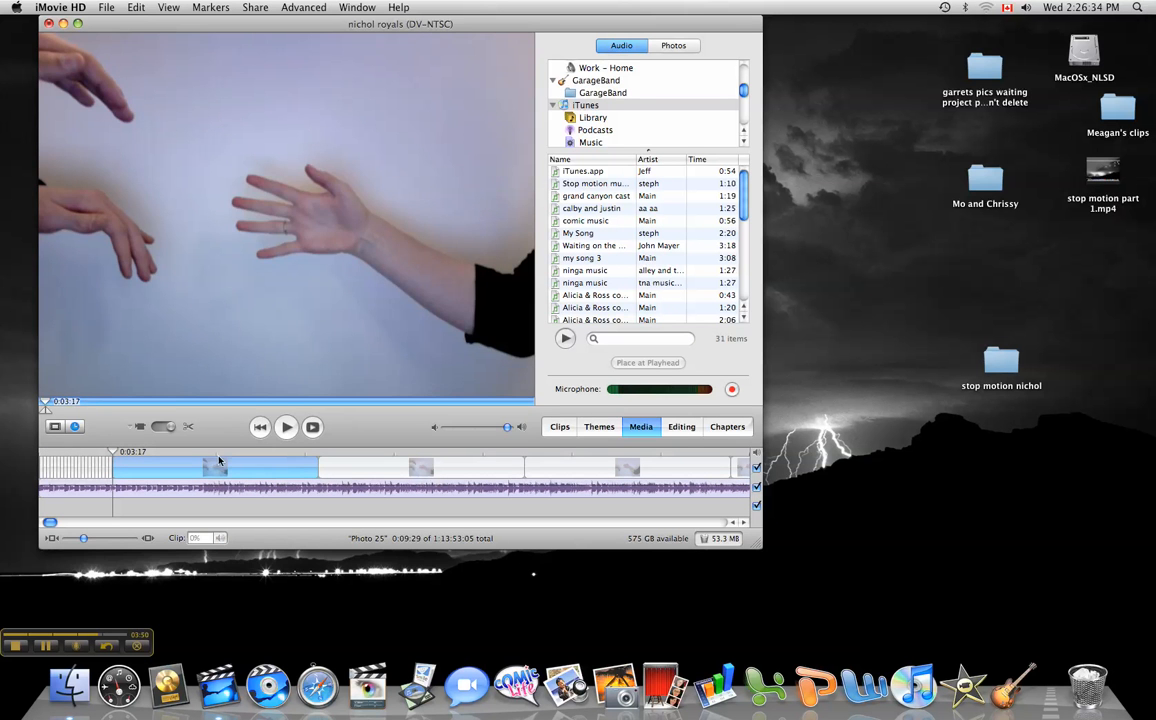
# Step: Play the stop-motion movie with its new music, then stop playback
pyautogui.click(288, 428)
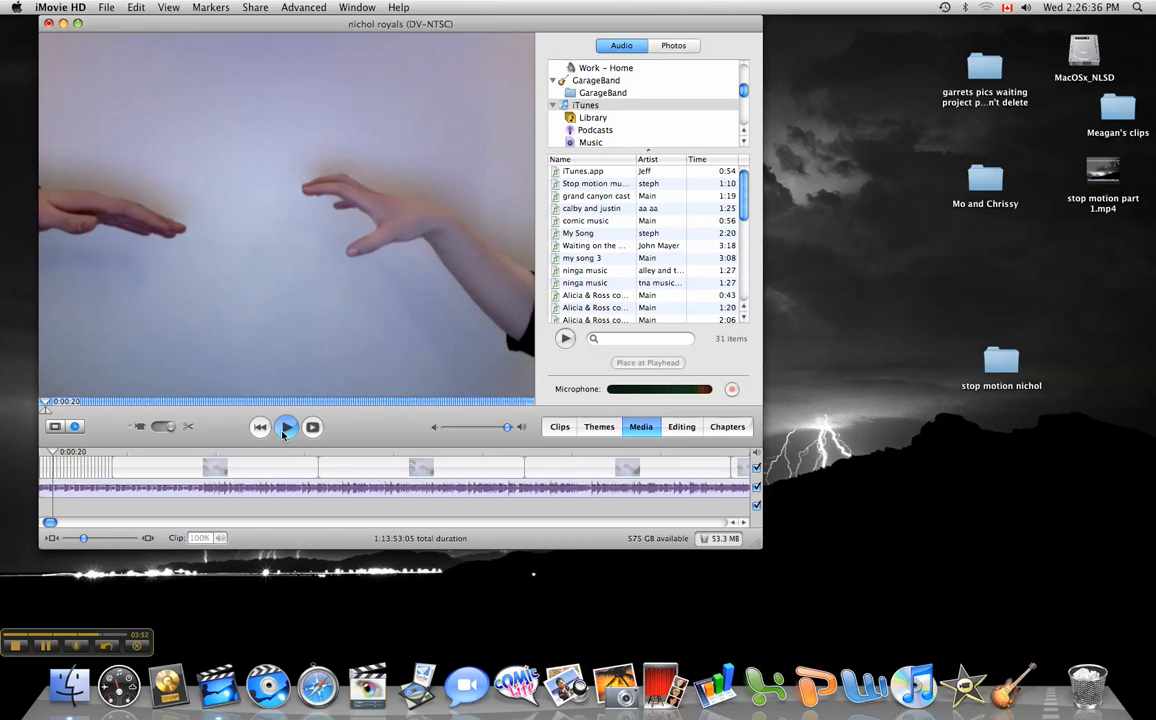
pyautogui.click(288, 428)
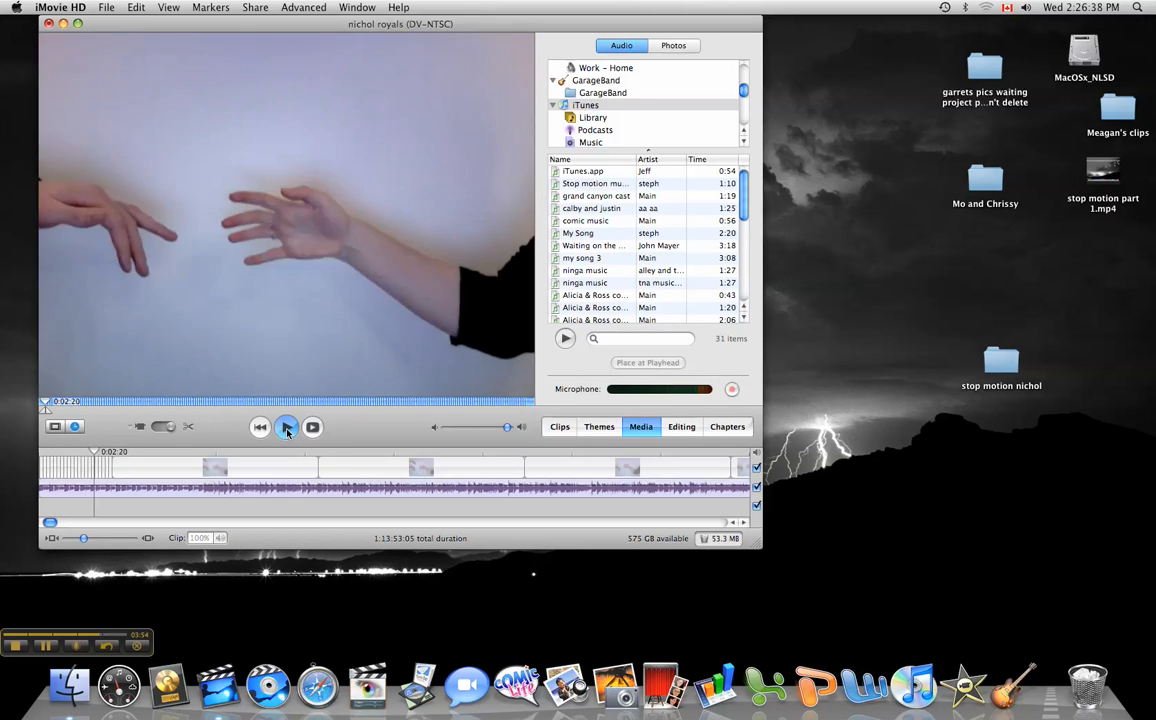
pyautogui.click(288, 428)
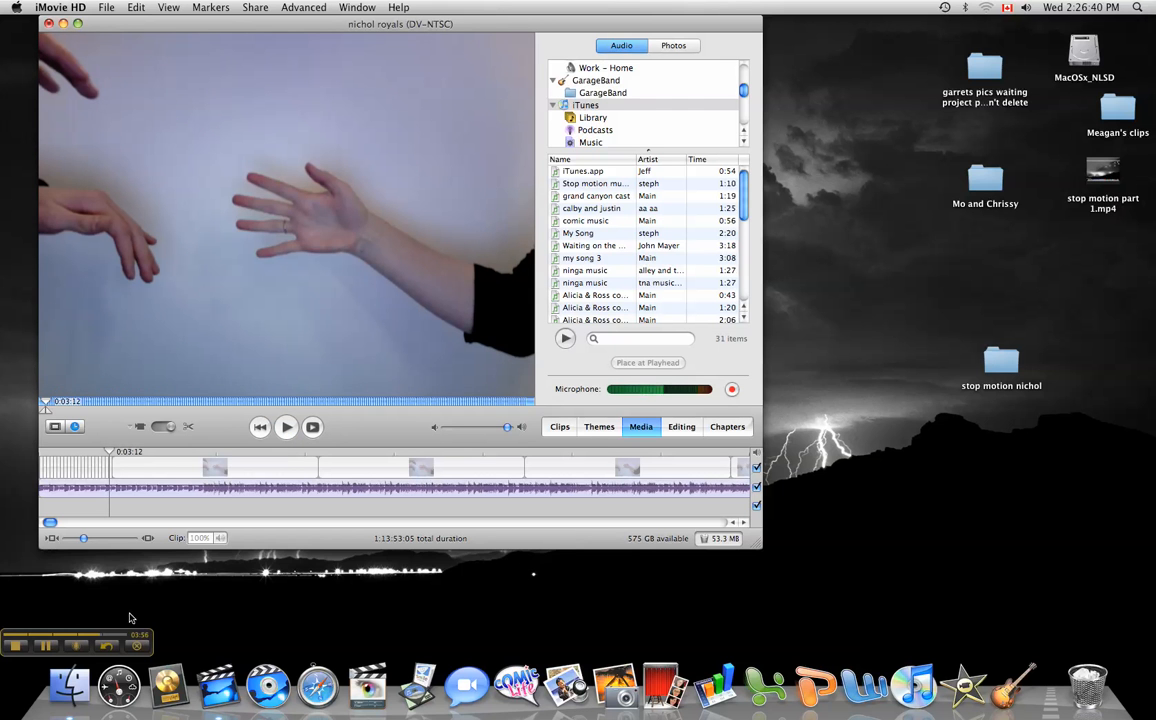